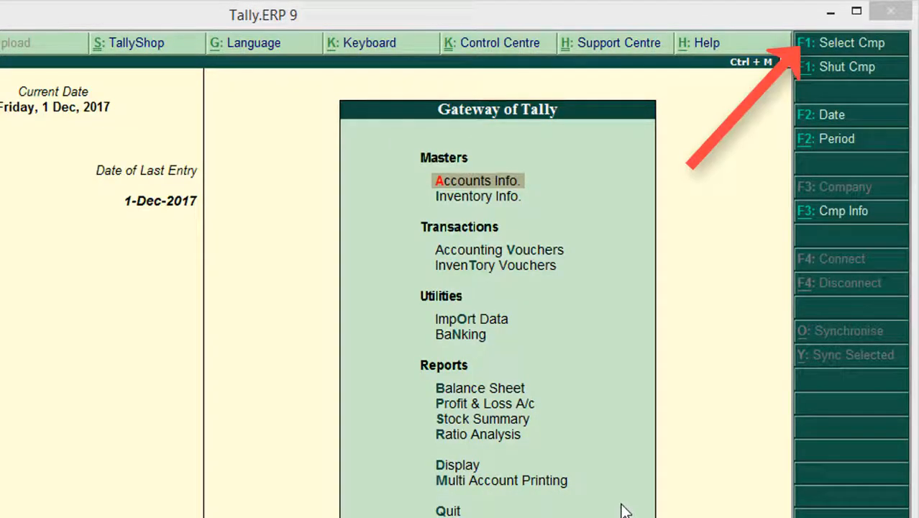
{"action": "mouse_move", "coordinate": [751, 291]}
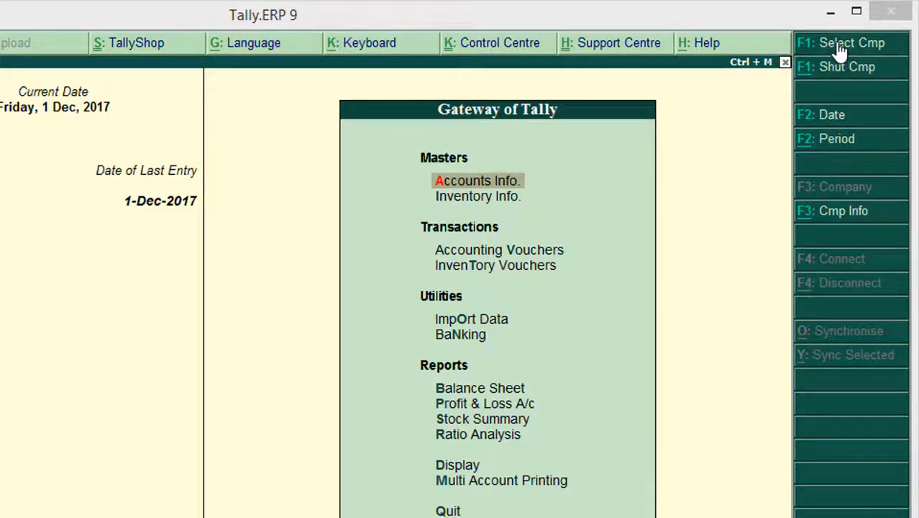
- Open the Select Company list from the Gateway of Tally
{"action": "left_click", "coordinate": [852, 42]}
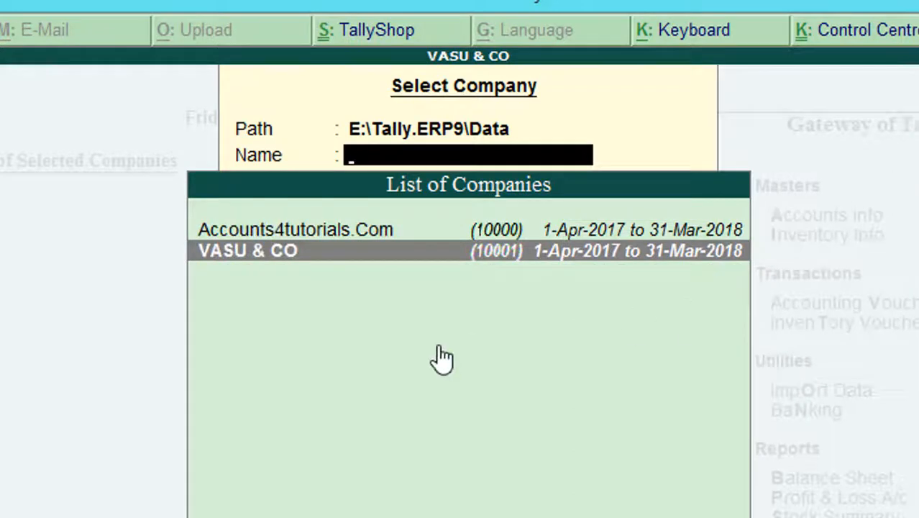
{"action": "mouse_move", "coordinate": [437, 330]}
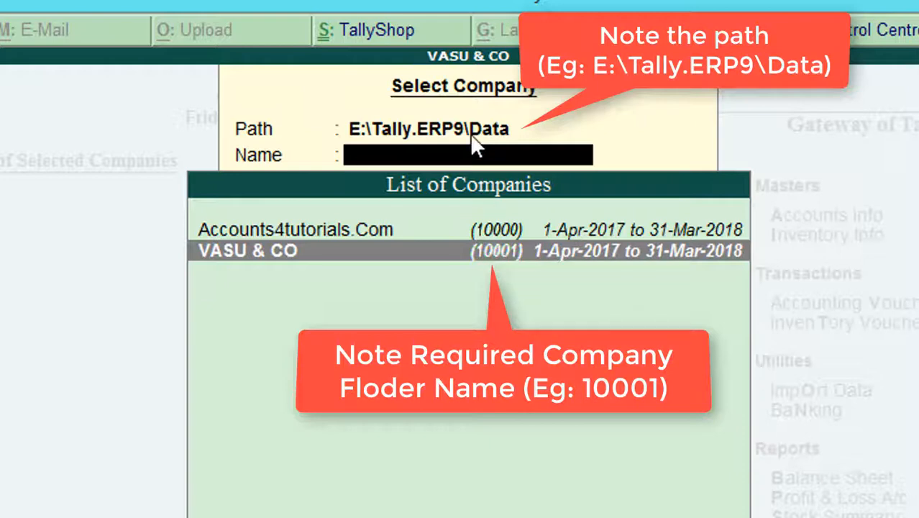
{"action": "mouse_move", "coordinate": [481, 178]}
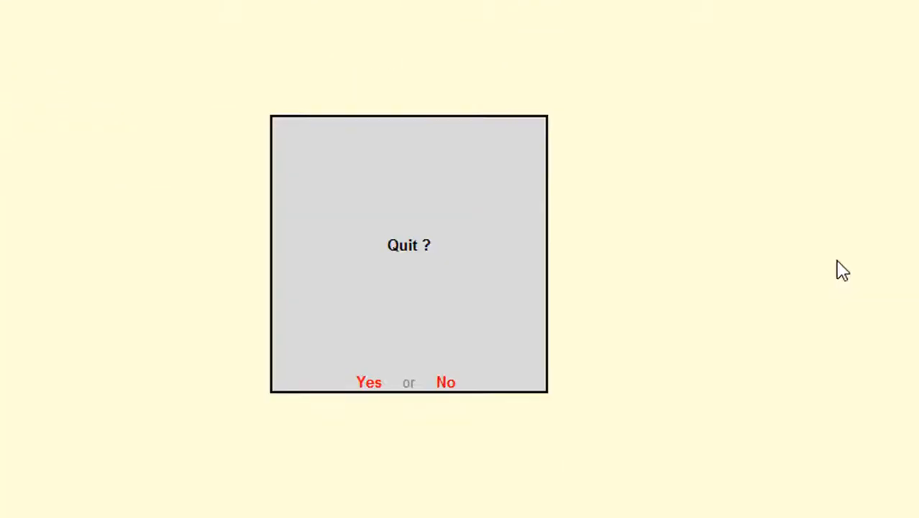
- Confirm quitting Tally.ERP 9 after noting folder number 10001 and the data path
{"action": "left_click", "coordinate": [369, 382]}
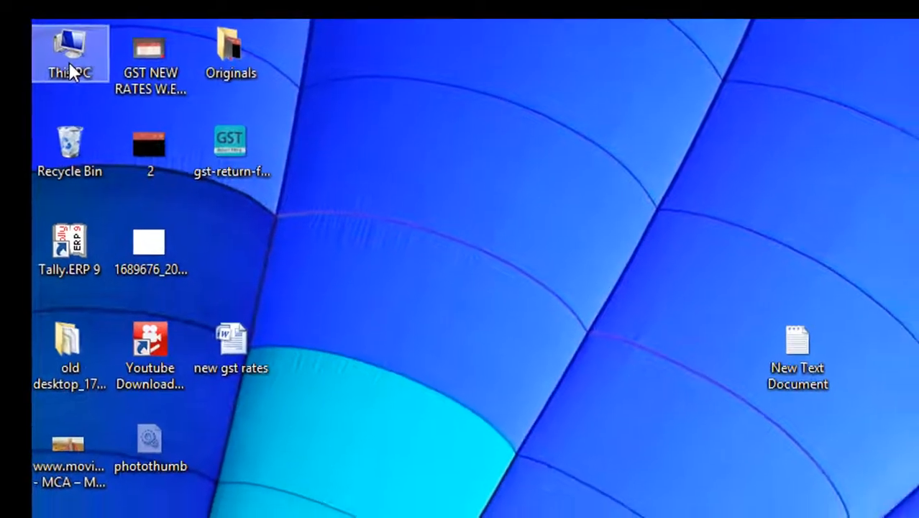
- Browse through This PC and Movies (E:) into the Tally.ERP9 Data folder
{"action": "double_click", "coordinate": [69, 52]}
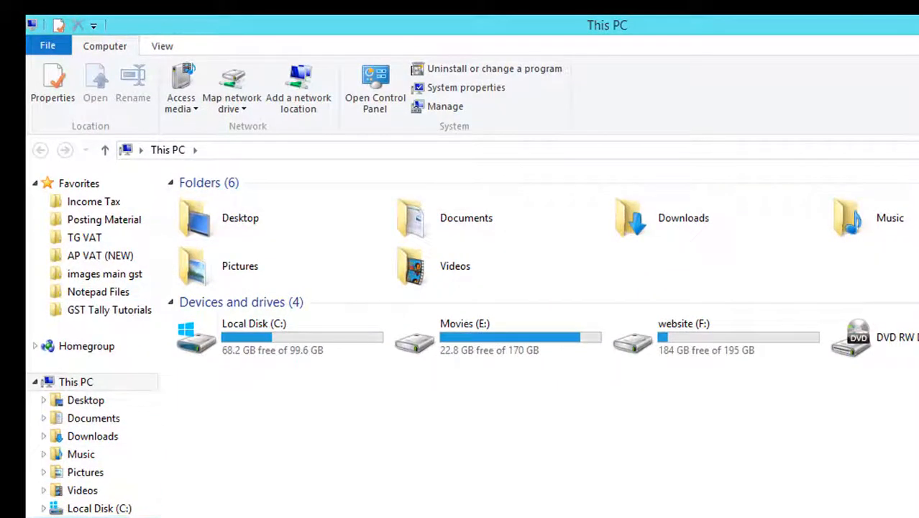
{"action": "double_click", "coordinate": [465, 337]}
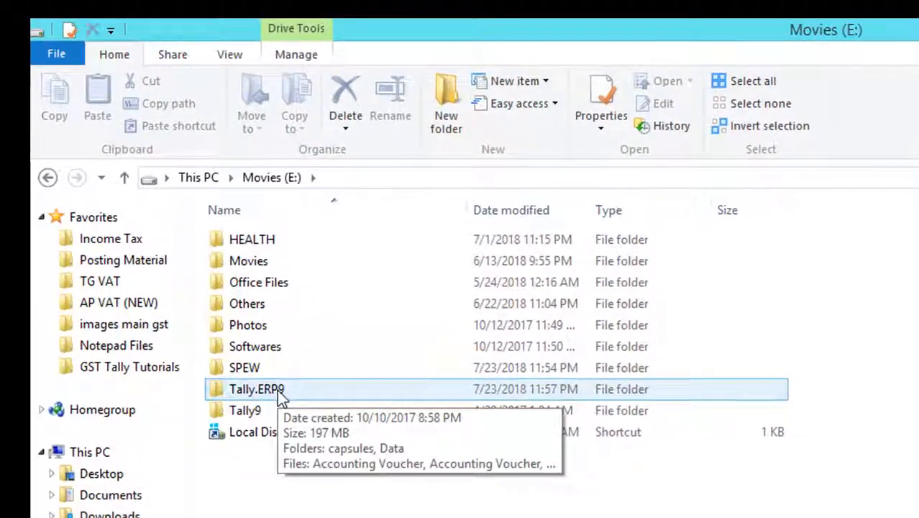
{"action": "double_click", "coordinate": [256, 389]}
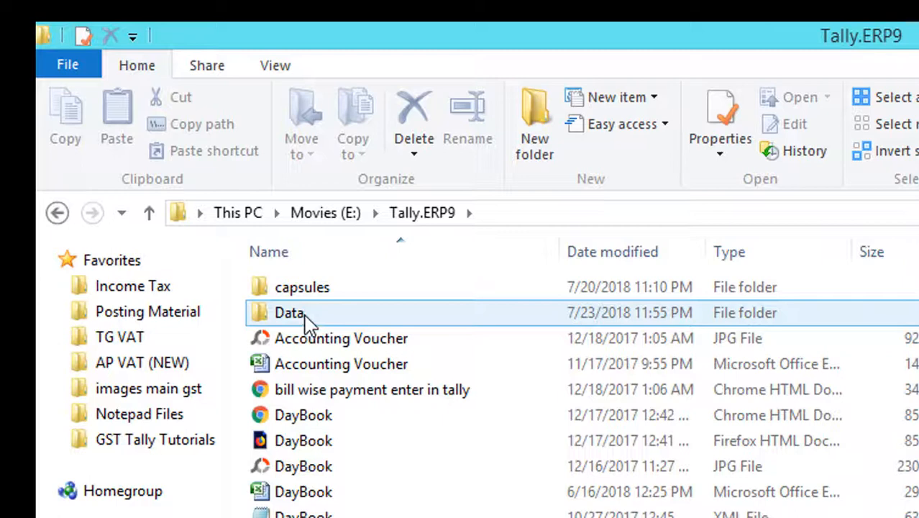
{"action": "double_click", "coordinate": [288, 312]}
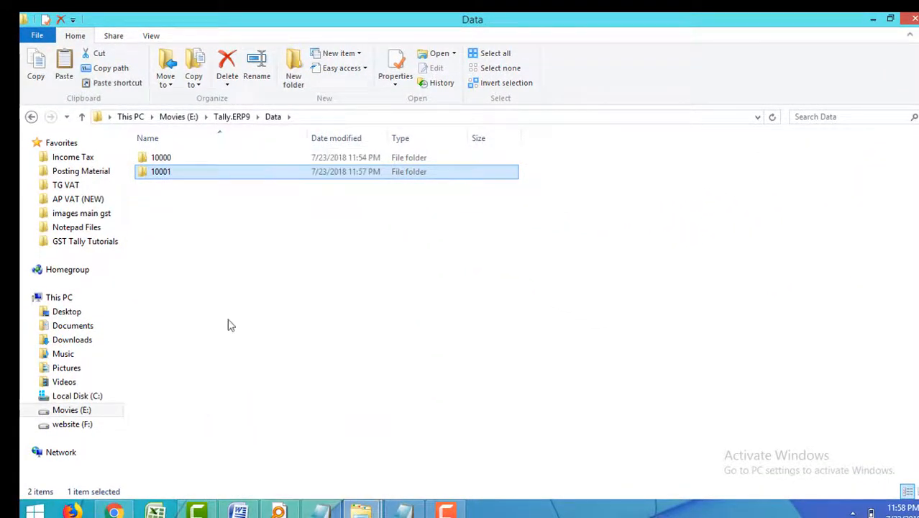
- Paste company folder 10001 into the Data folder, creating '10001 - Copy'
{"action": "right_click", "coordinate": [230, 325]}
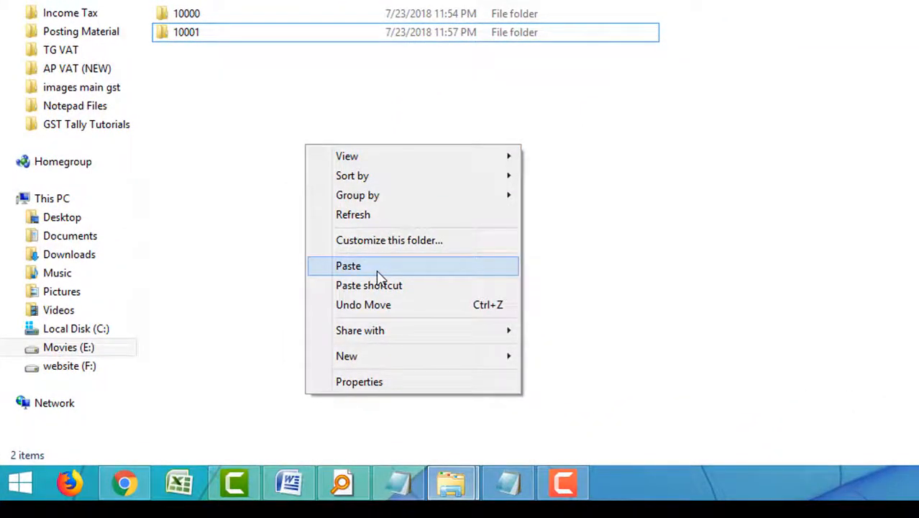
{"action": "left_click", "coordinate": [348, 265]}
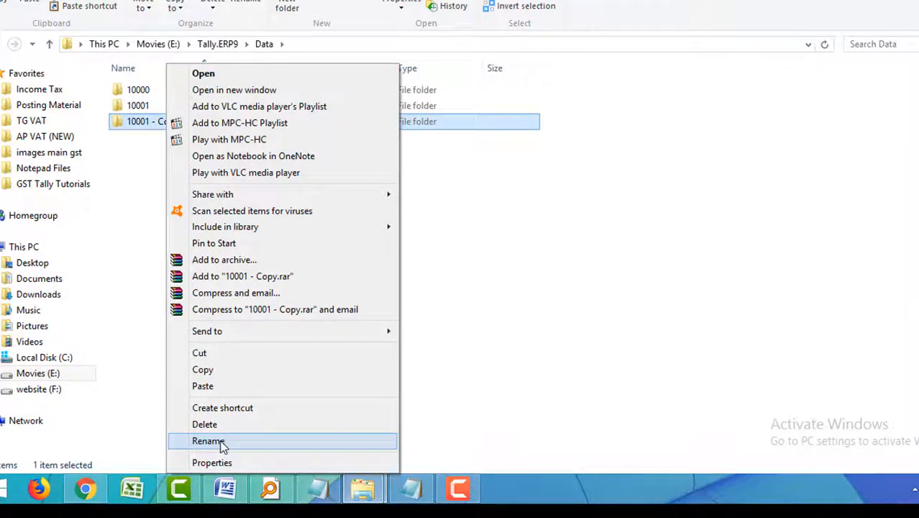
- Rename '10001 - Copy' to 10002
{"action": "left_click", "coordinate": [208, 441]}
{"action": "type", "text": "10002"}
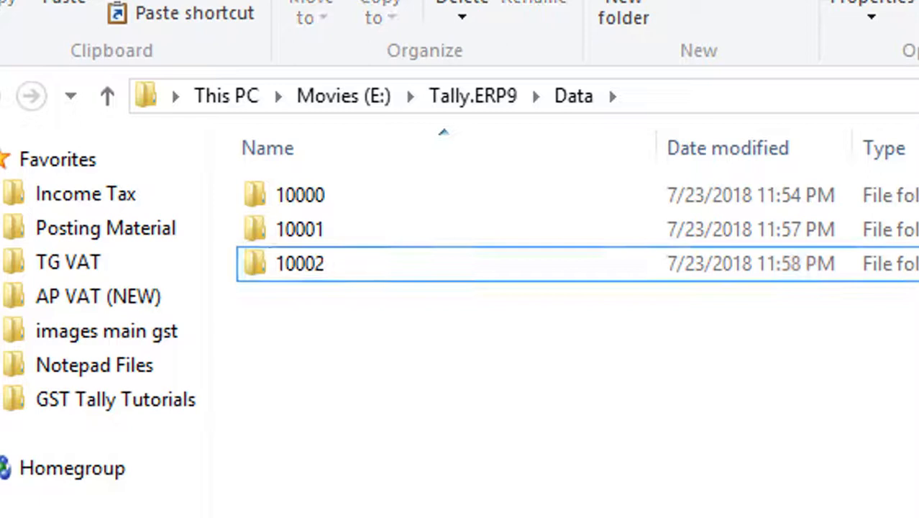
{"action": "mouse_move", "coordinate": [862, 419]}
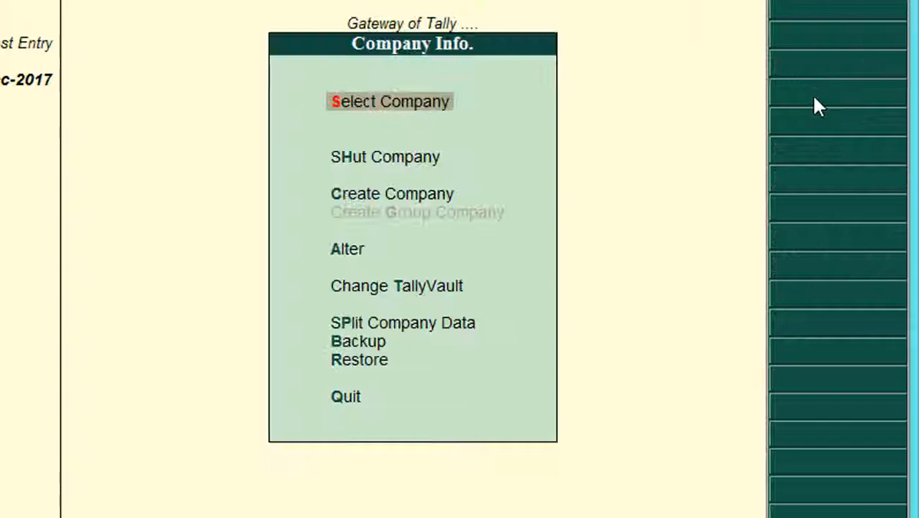
{"action": "mouse_move", "coordinate": [665, 176]}
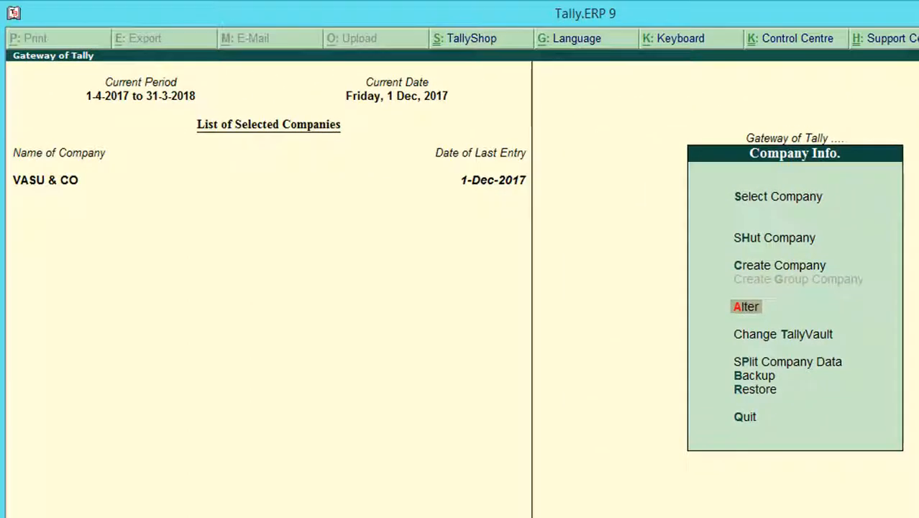
- Alter company details, selecting VASU & CO from folder 10002
{"action": "left_click", "coordinate": [746, 307]}
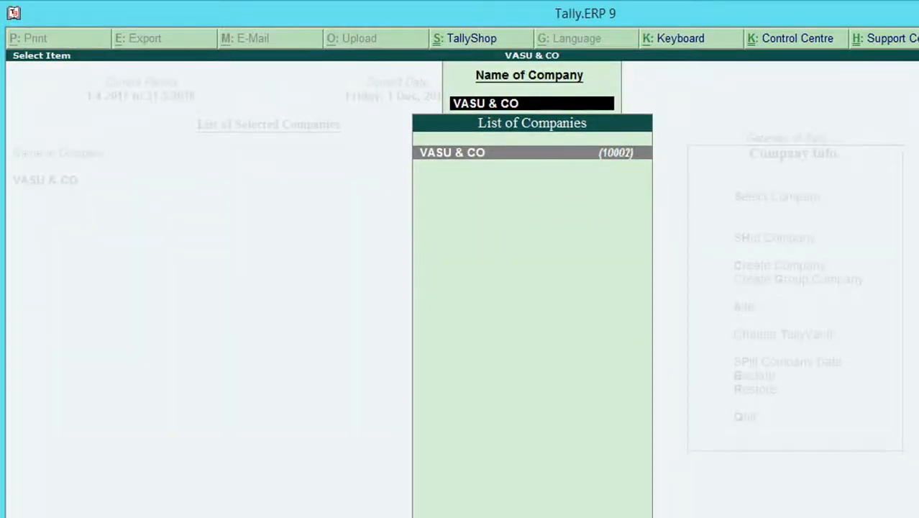
{"action": "left_click", "coordinate": [452, 151]}
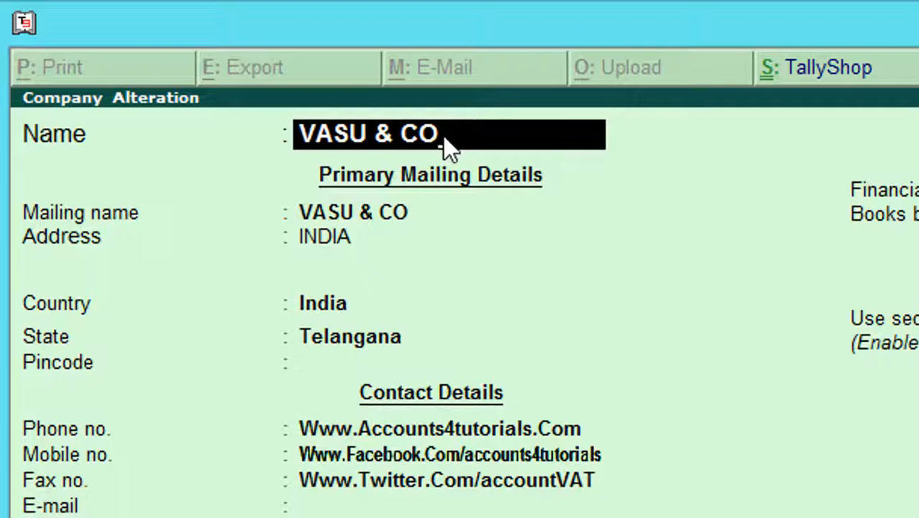
- Append 'Duplicate' to the company name, making it 'VASU & CO Duplicate'
{"action": "type", "text": "Du"}
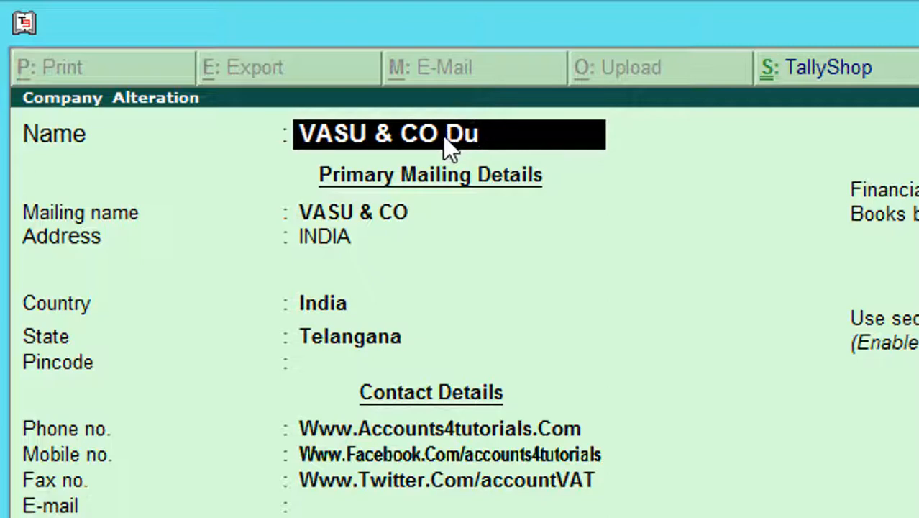
{"action": "type", "text": "plica"}
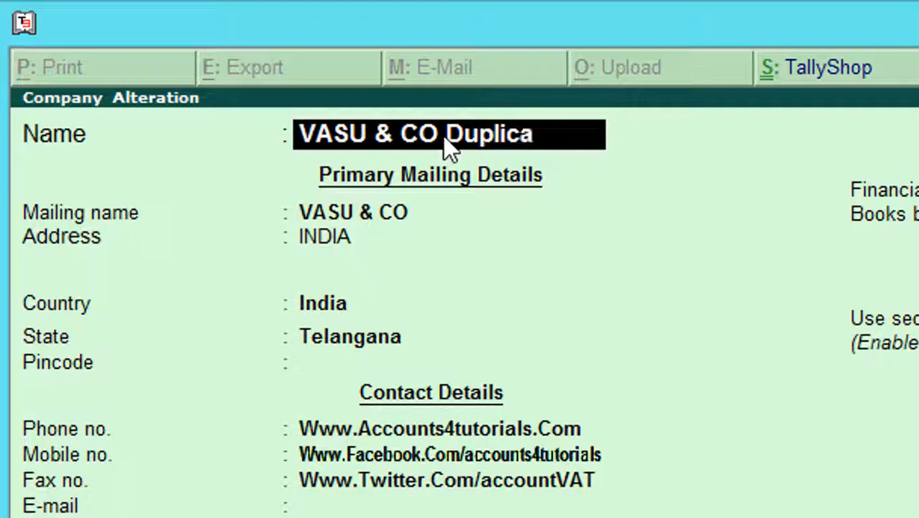
{"action": "type", "text": "te"}
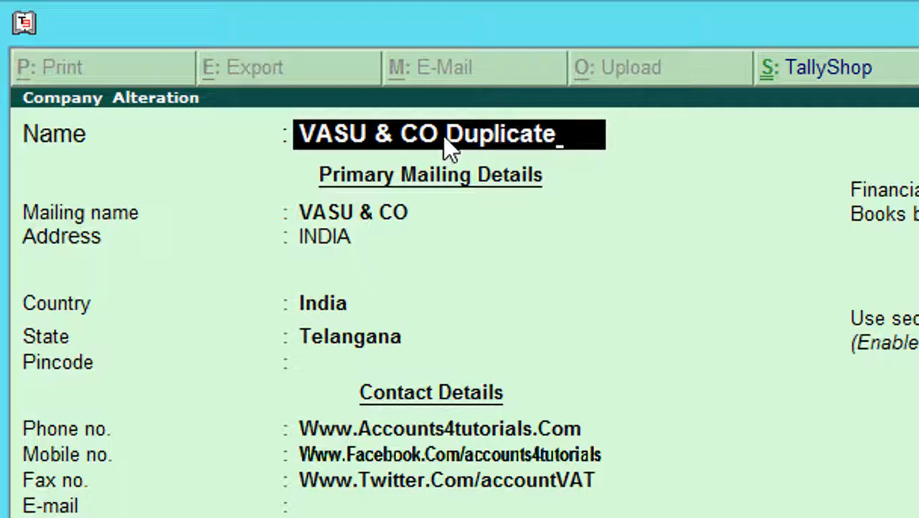
{"action": "key", "text": "enter"}
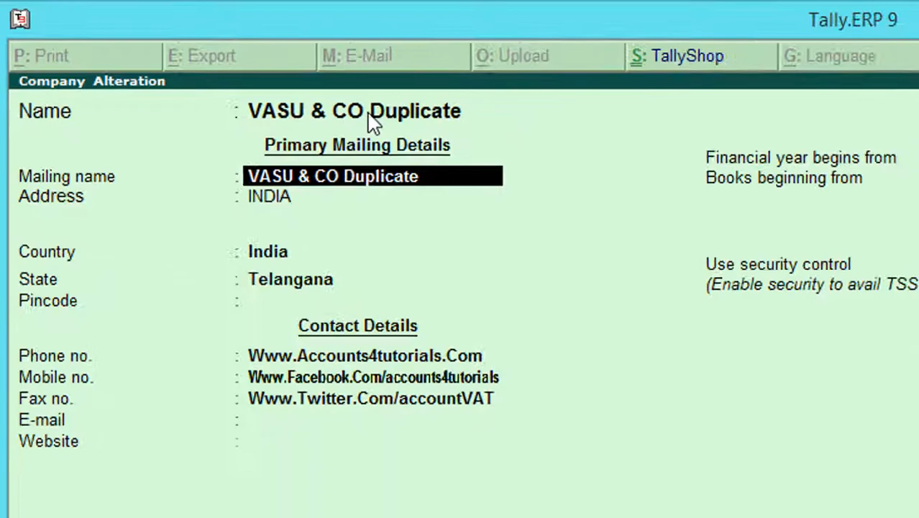